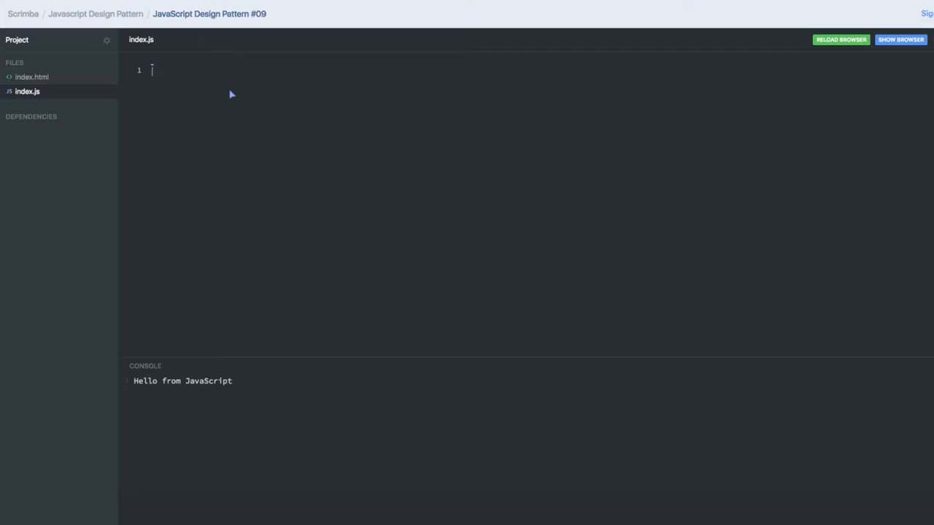
Write comment lines // module pattern, // common js, // ES6 module, // UMD or AMD modules.
type("// modu")
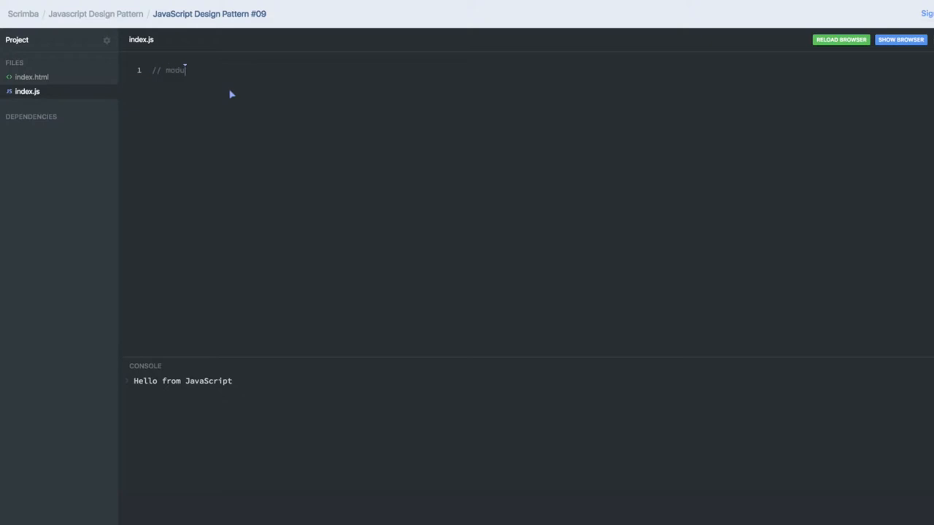
type("le pattern")
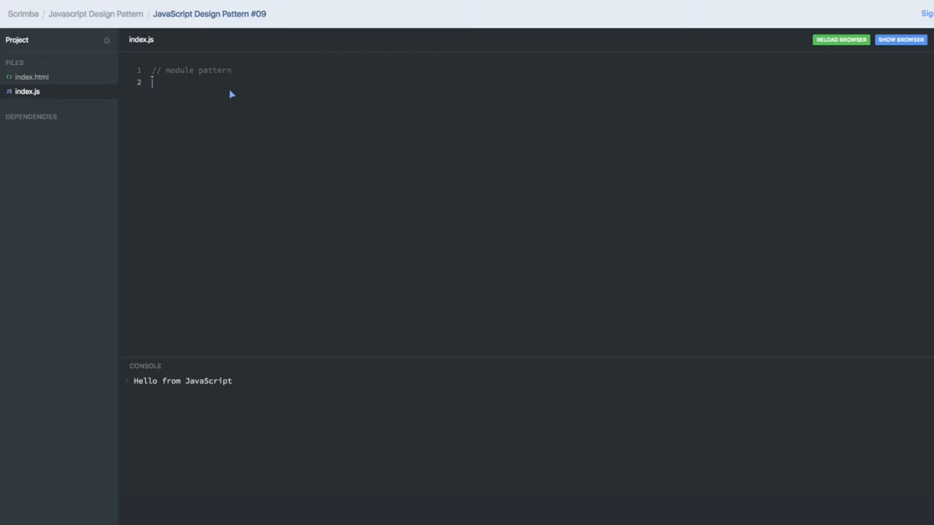
type("// comon js")
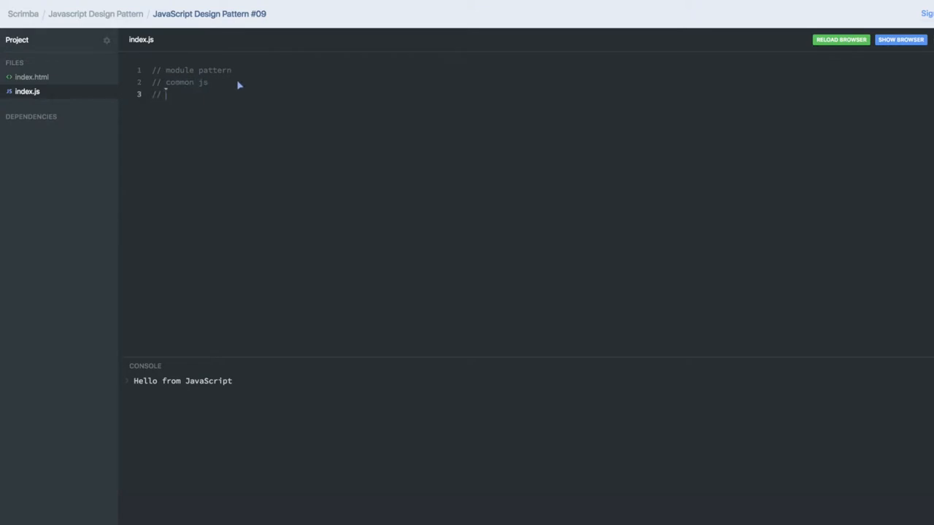
type("ES6 module")
type("//")
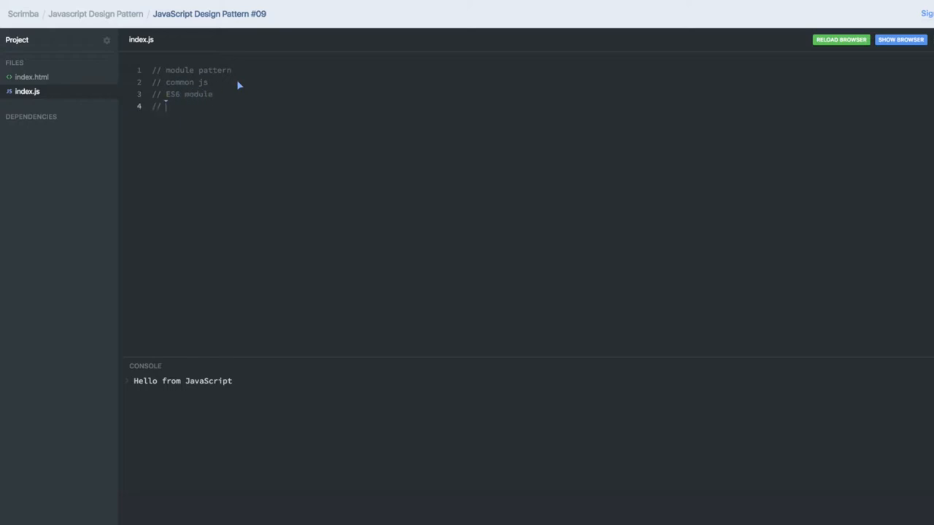
type("UMD")
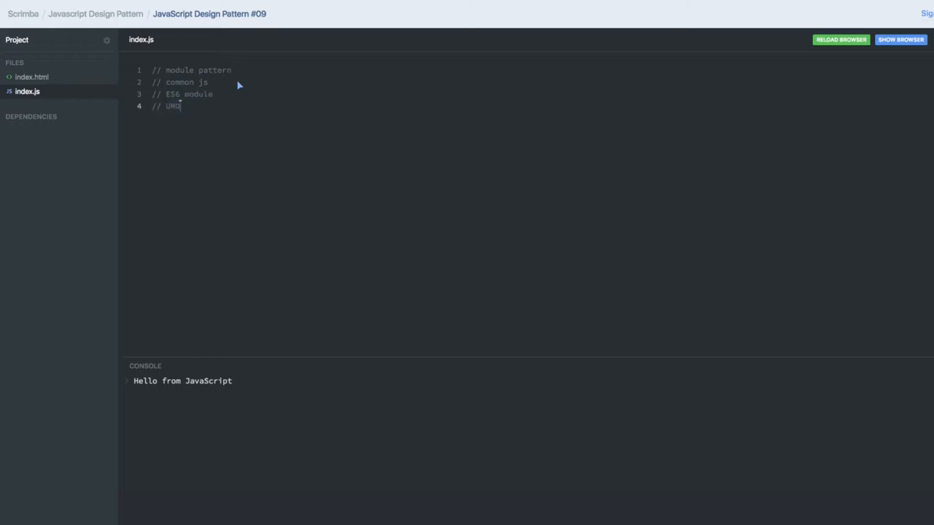
type("or A")
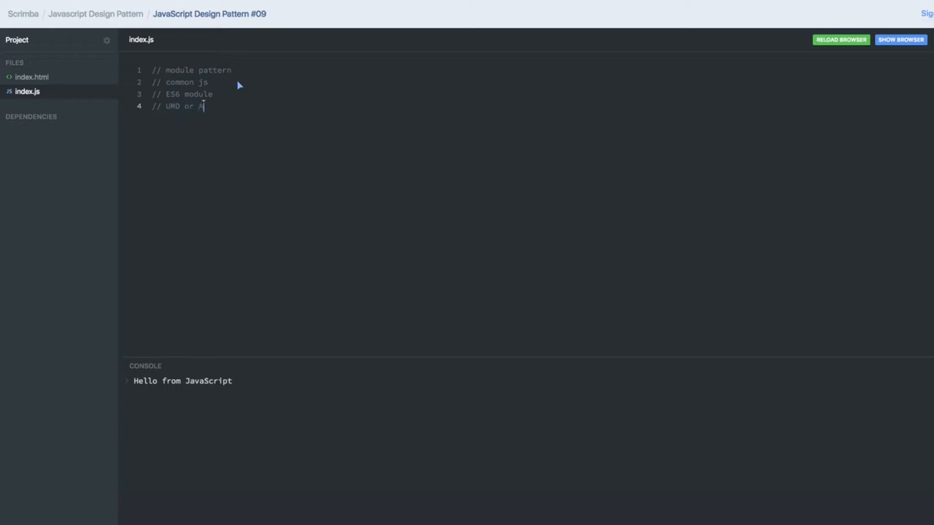
type("MD modules")
left_click(181, 81)
type("   //")
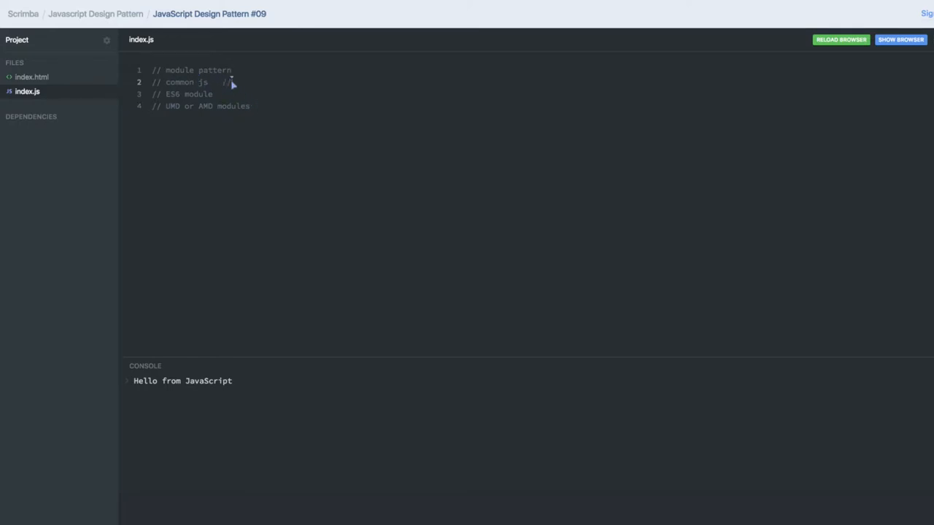
Annotate the common js line with require('react') and module.exports = module_name.
type("require('react')   //")
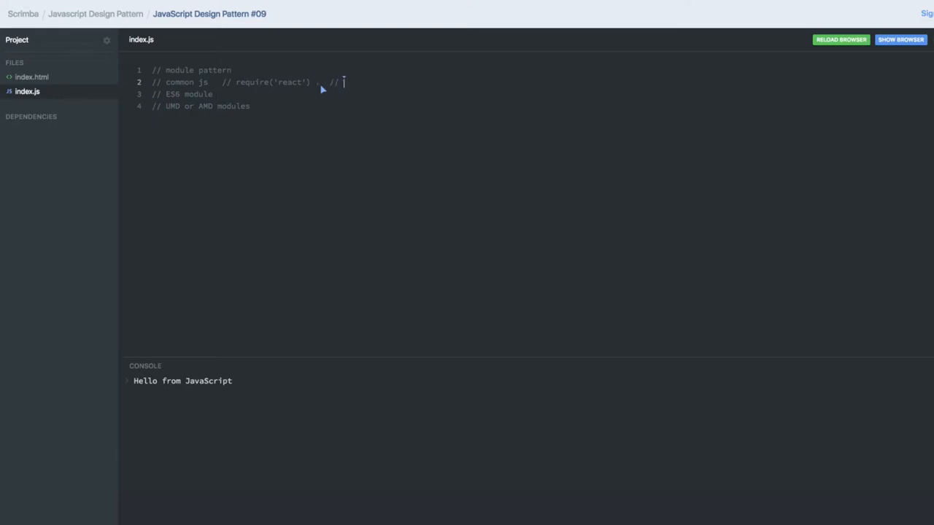
type("module.exp")
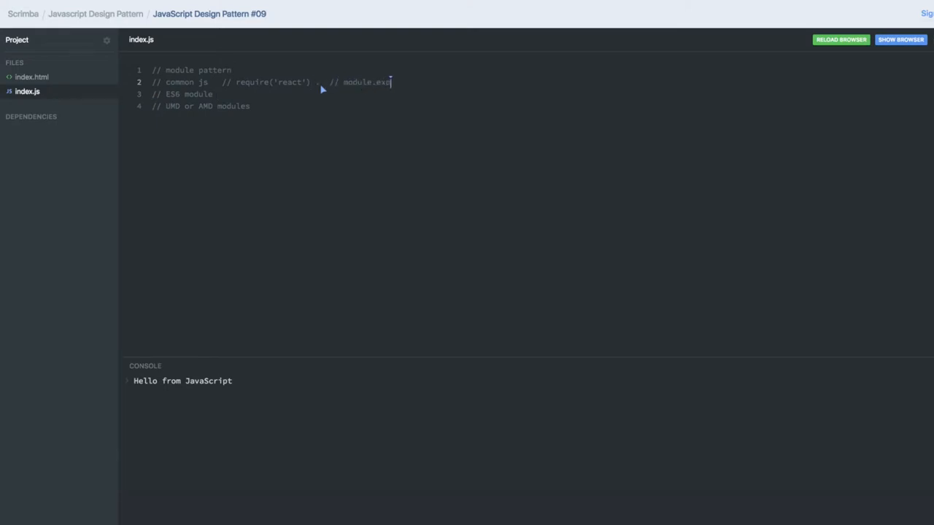
type("orts = modu")
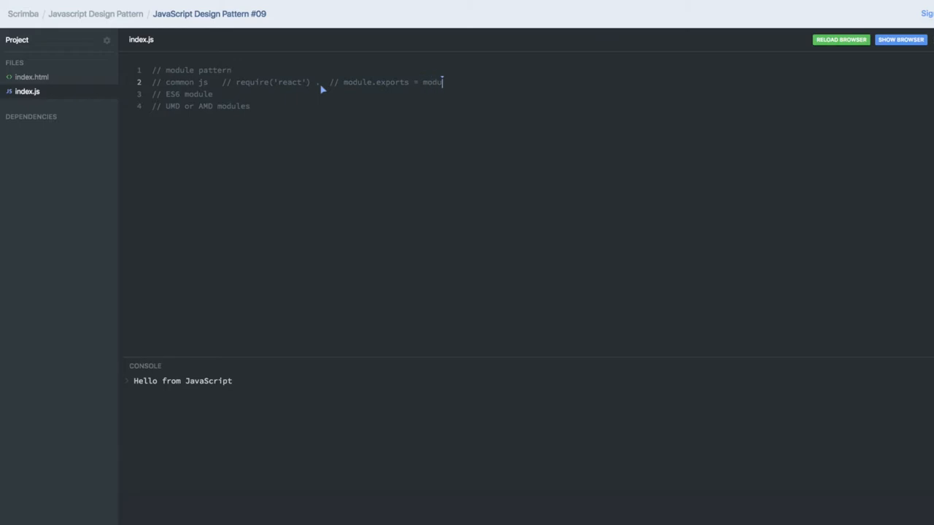
type("le_name")
left_click(329, 94)
type("   //")
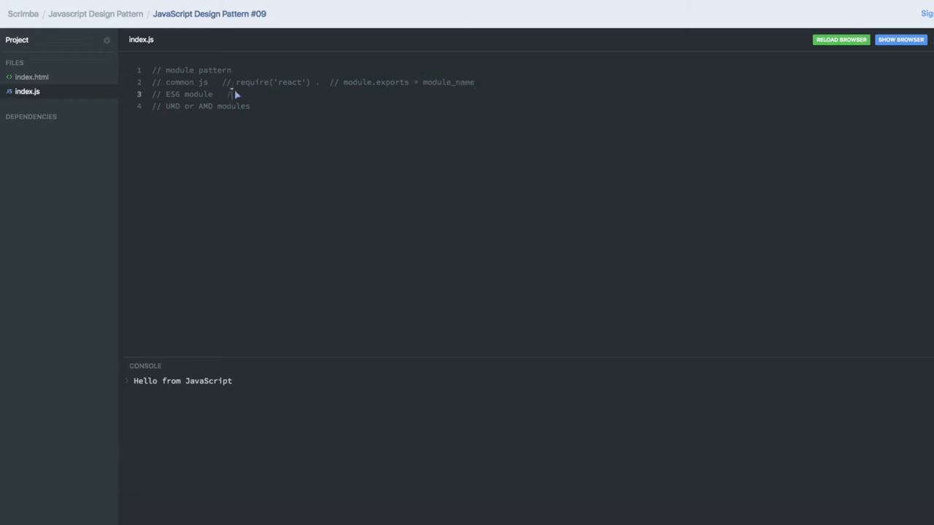
Annotate the ES6 module line with import react from 'react' and export const x = 90, then a blank line.
type("import")
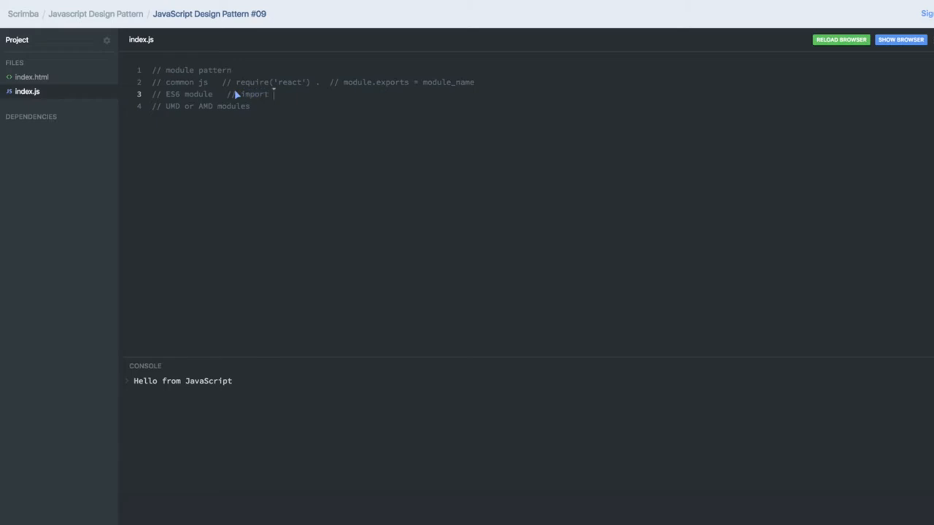
type("react from 'react' //")
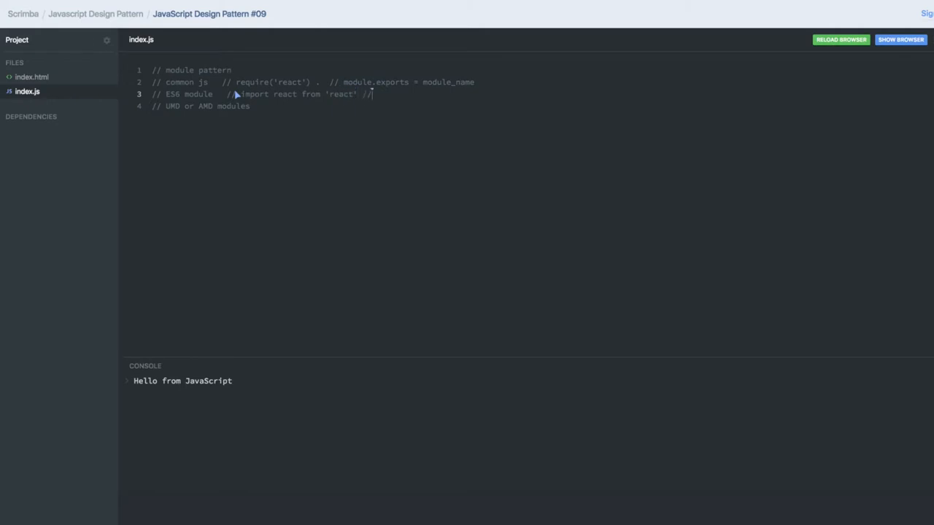
type("export")
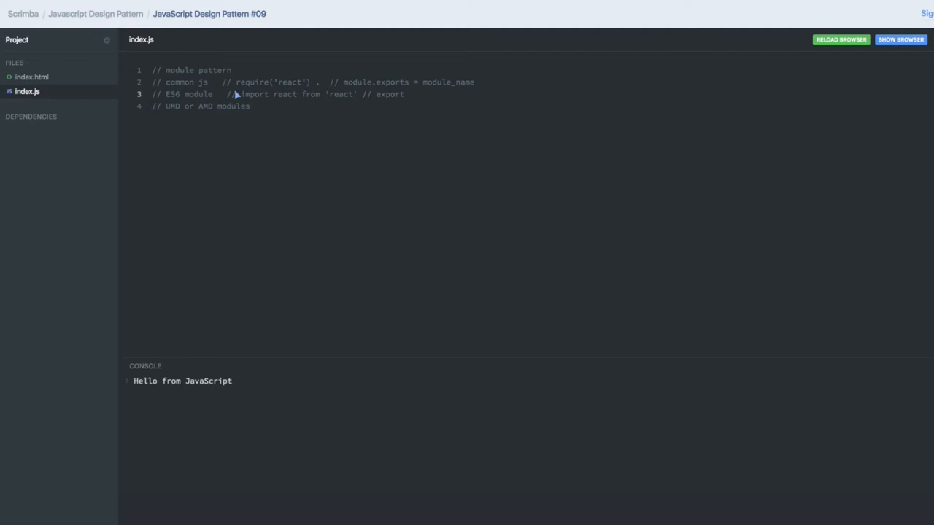
type("function(")
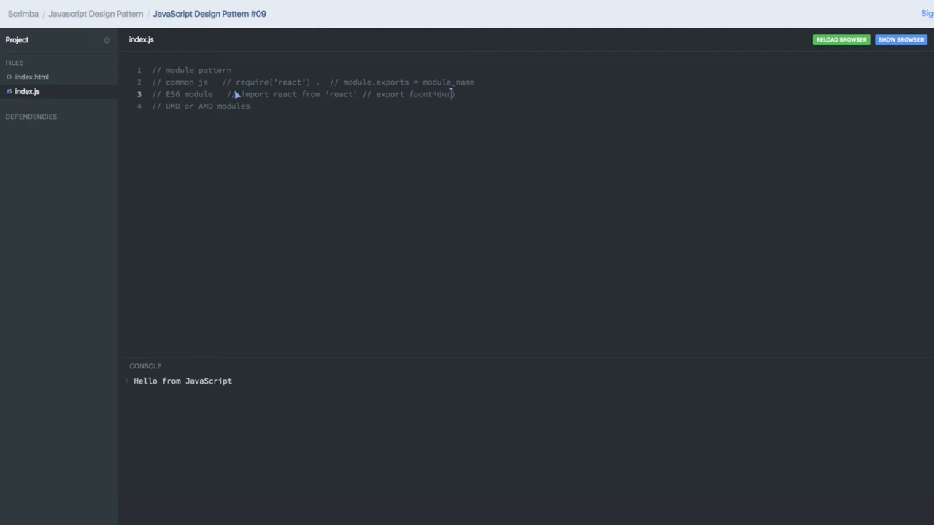
type("{}")
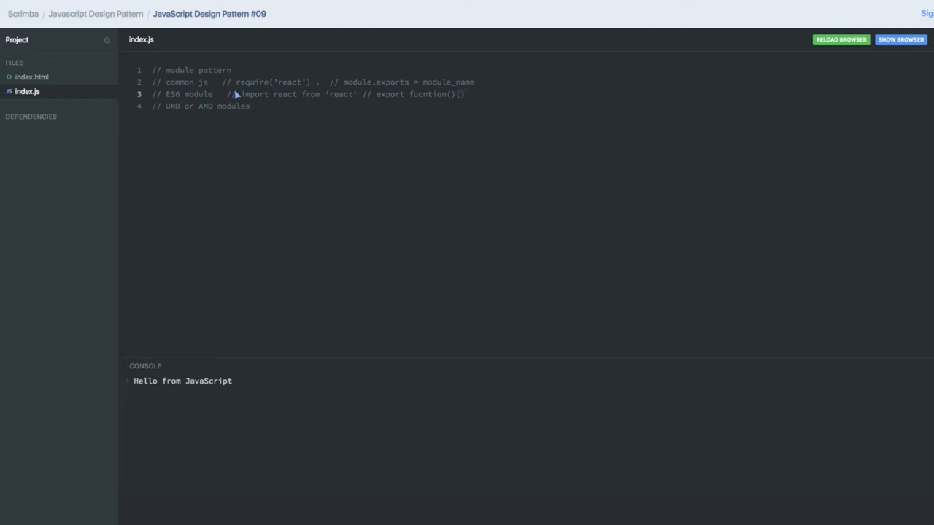
mouse_move(232, 93)
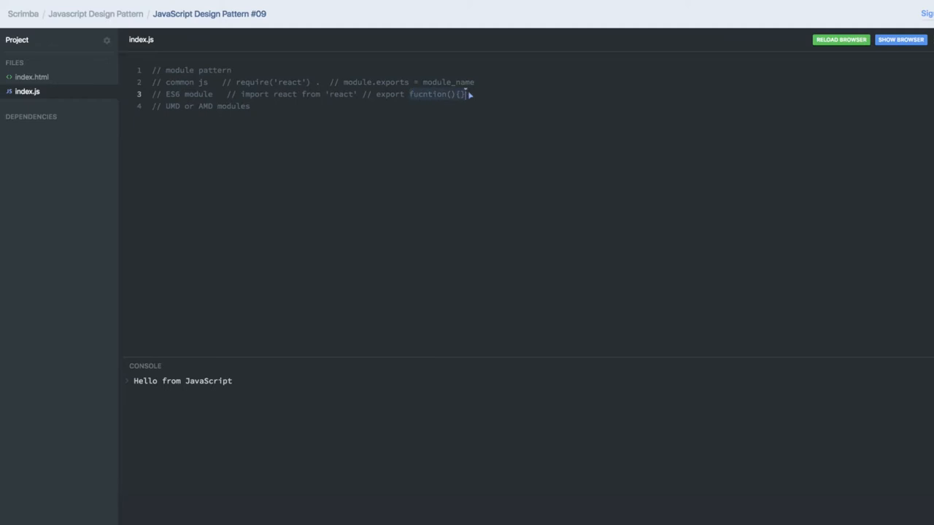
type("const x =")
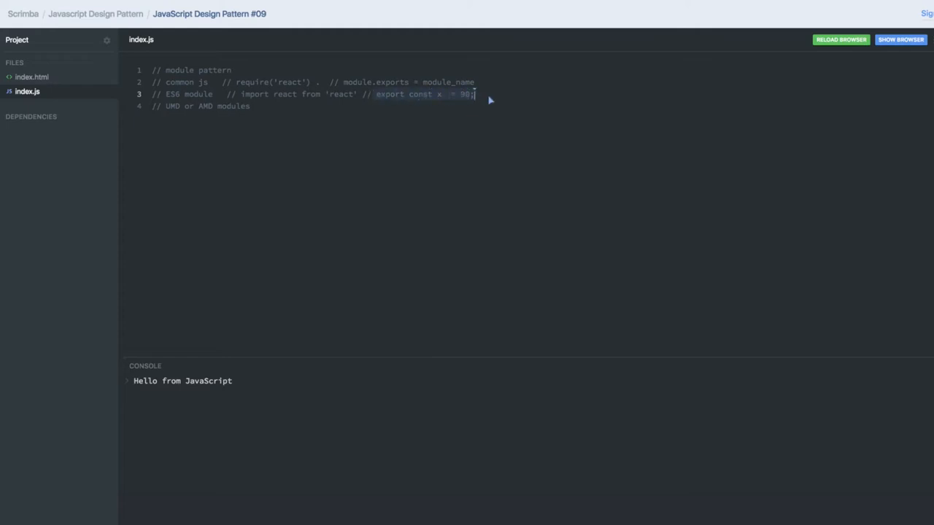
key("Enter")
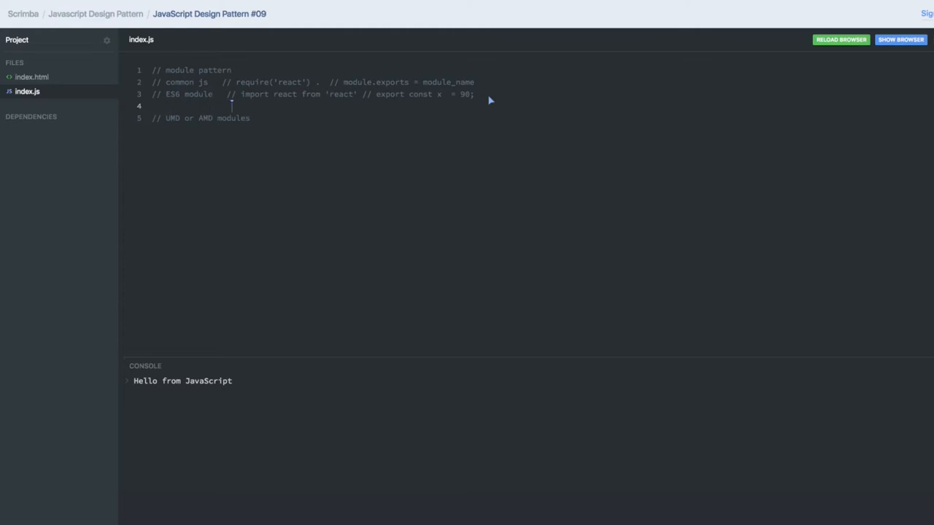
Add the comment // import {x} from './app' under the ES6 module notes.
type("// import")
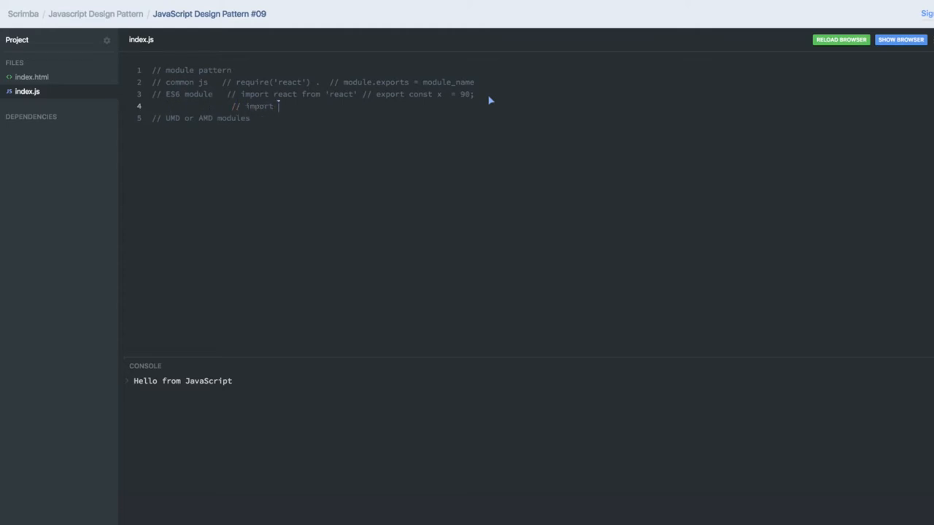
type("{x} . from './app")
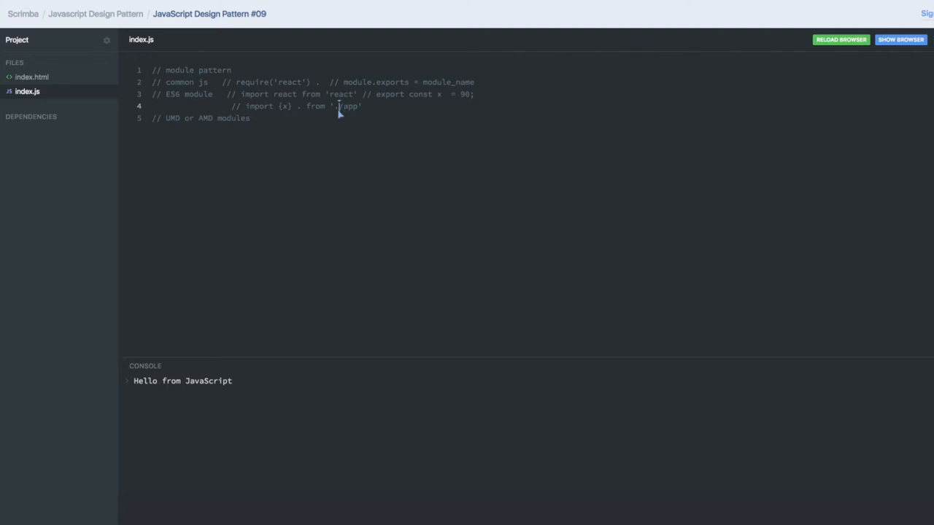
left_click(254, 117)
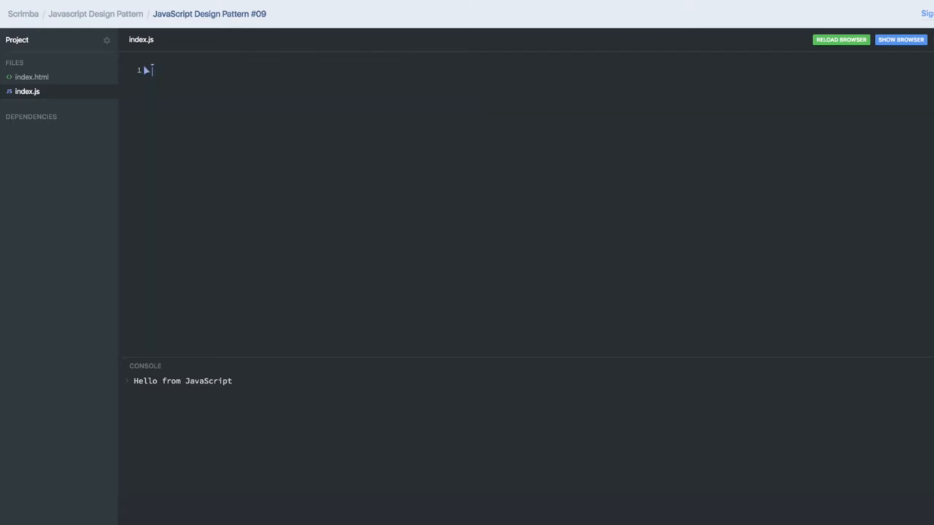
mouse_move(149, 70)
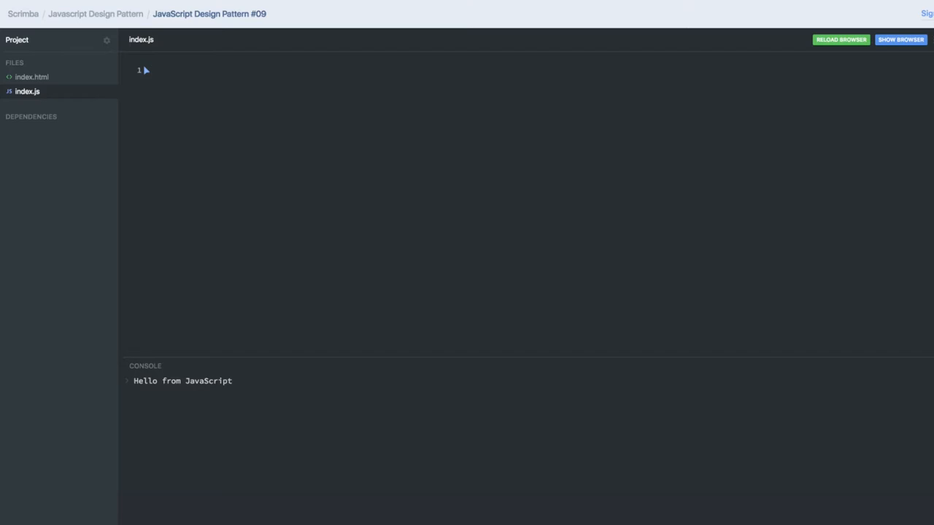
Write export const greetings = 'hello world'; on line 1 of the cleared file.
type("export")
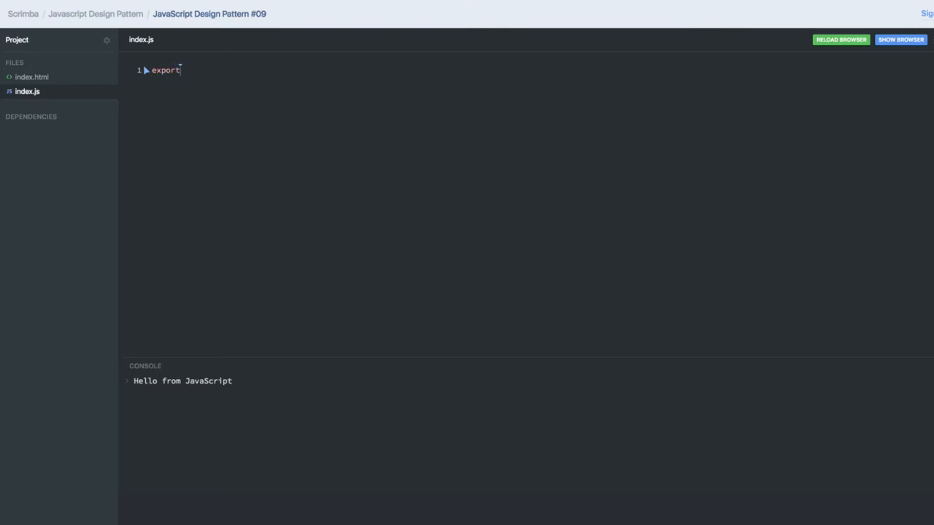
type("co")
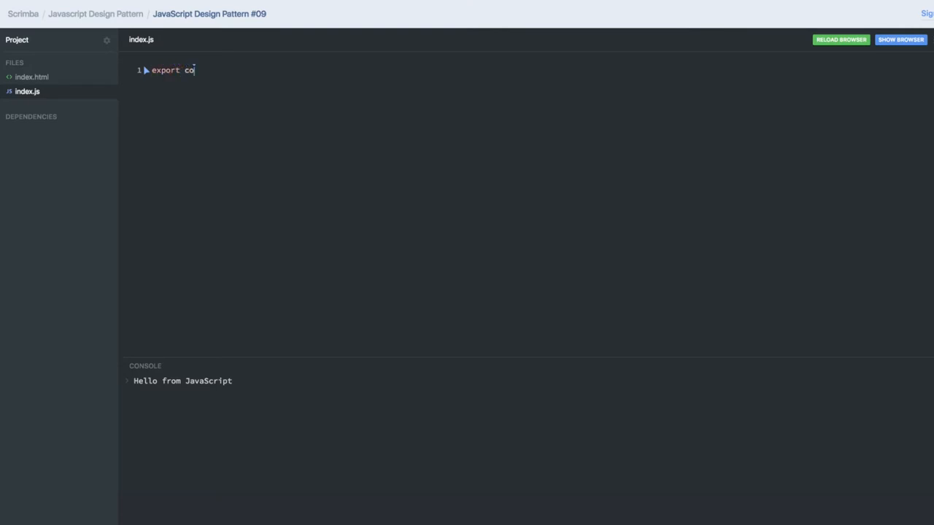
type("nst gr")
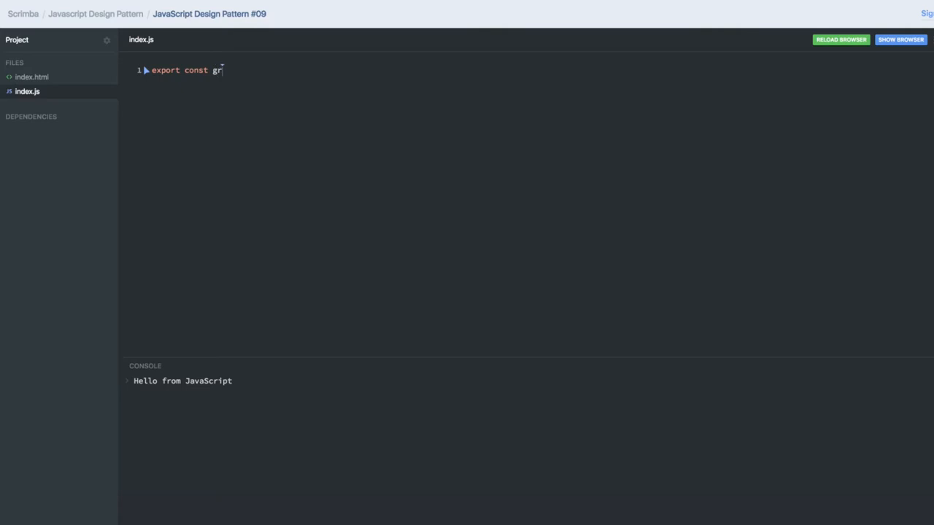
type("eetings =")
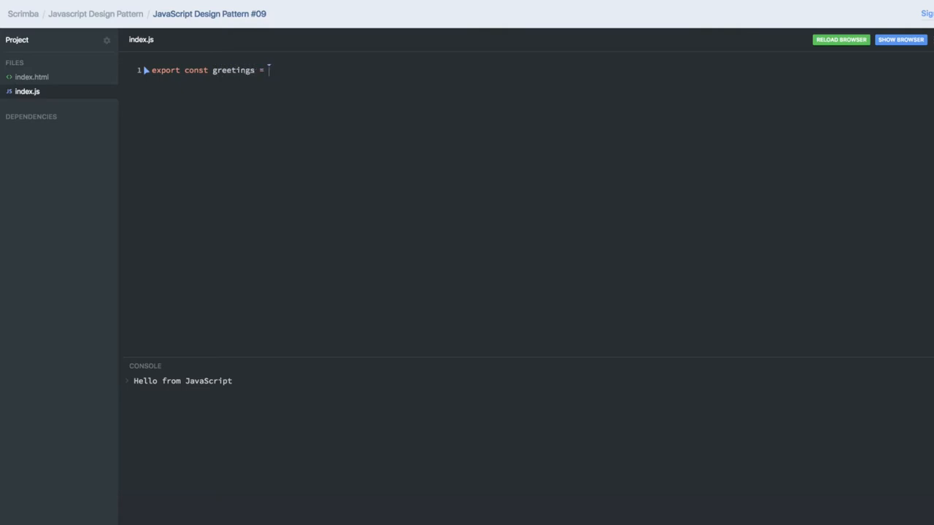
type("'hello'")
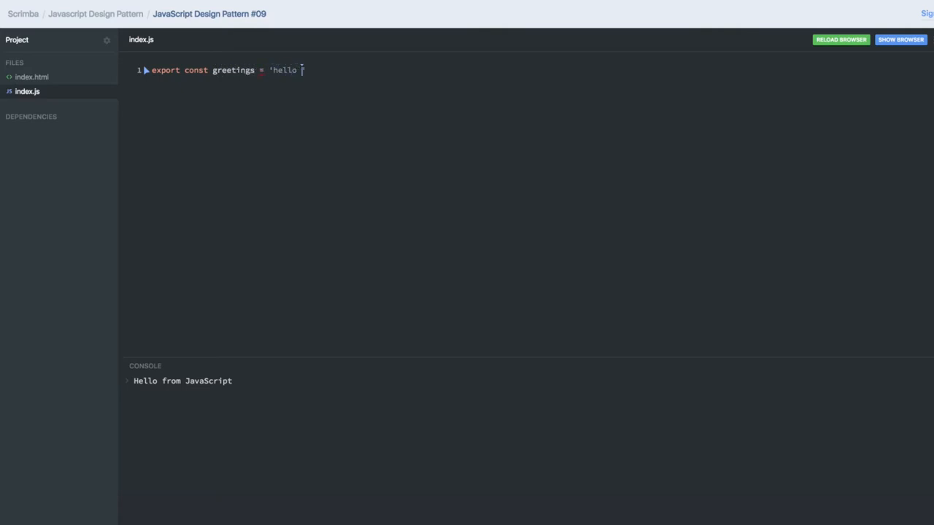
type("world';")
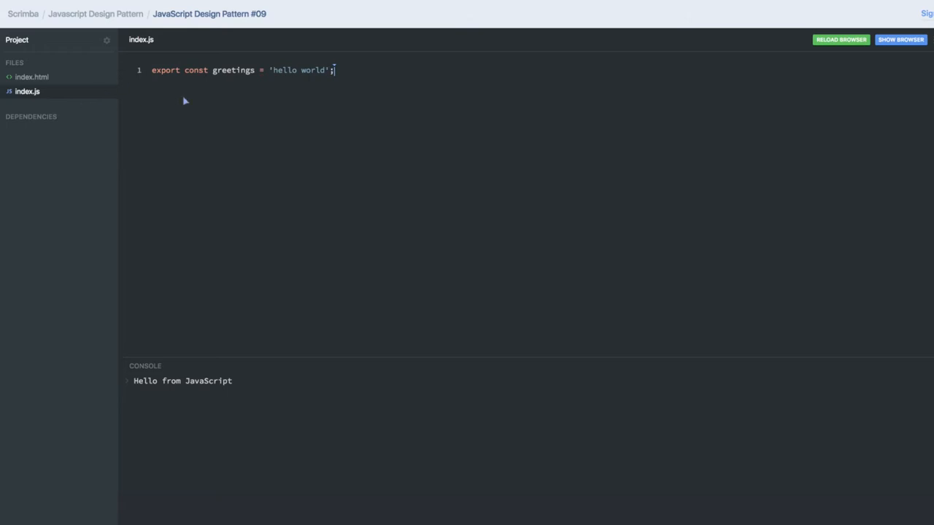
mouse_move(262, 103)
type("exports")
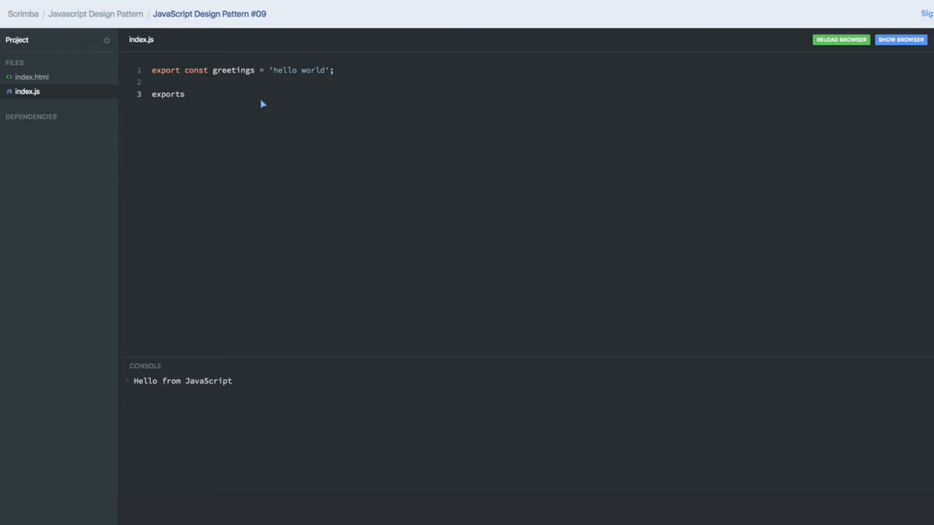
Write export function sum(num1, num2){ return num1 + num2; } with the typos fixed.
type("funcion")
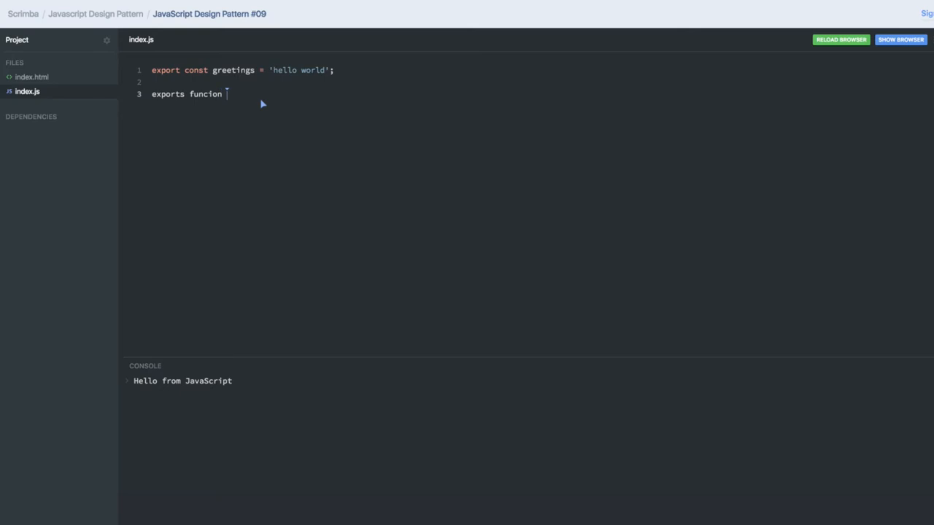
type("sum")
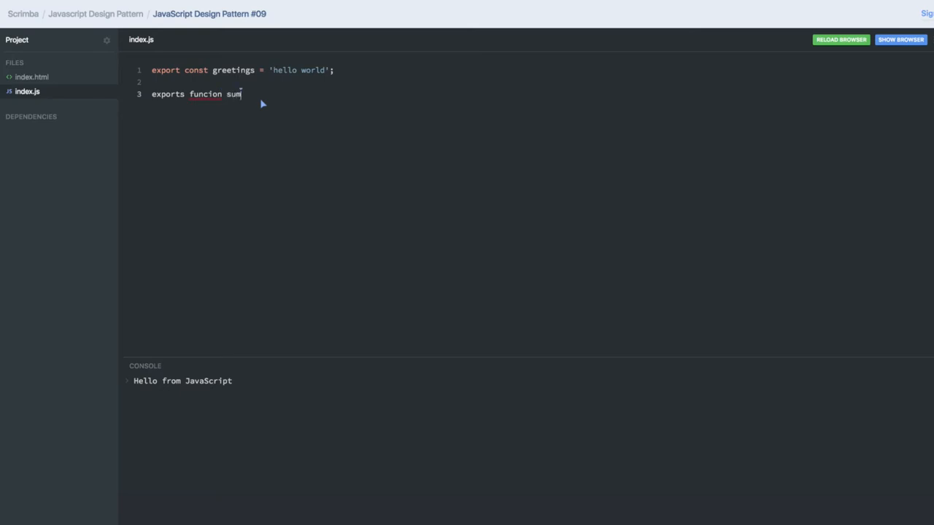
type("(){}")
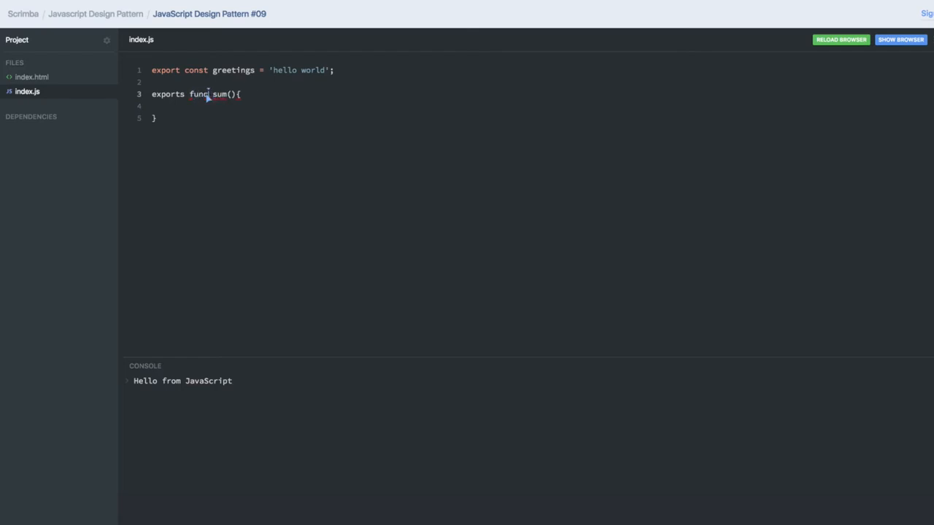
type("tion")
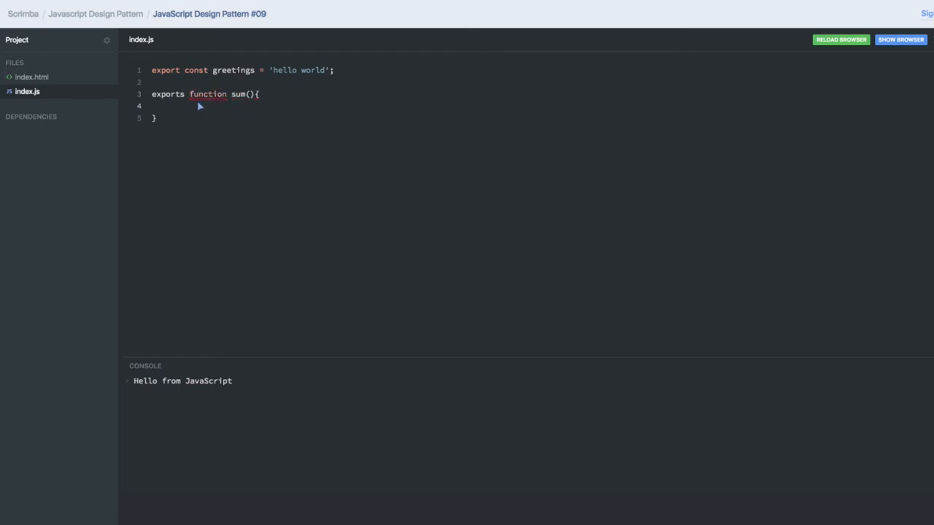
mouse_move(254, 96)
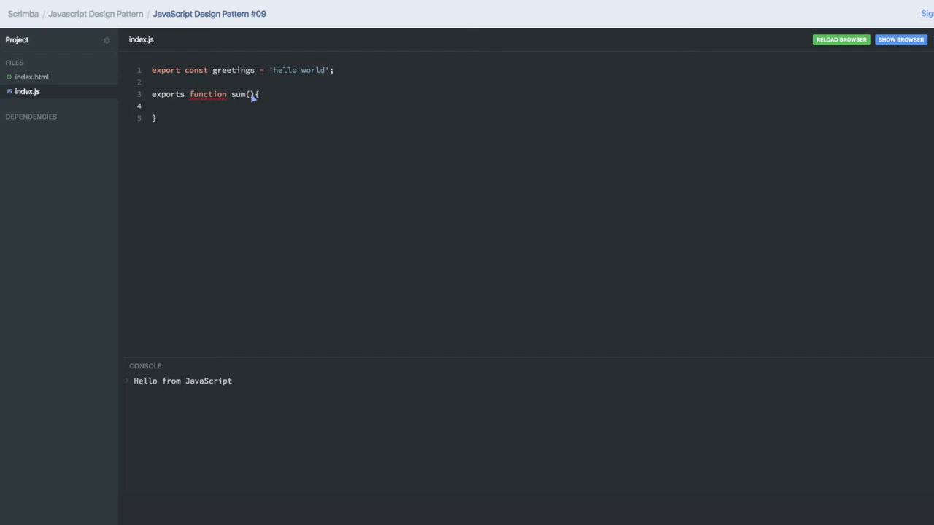
type("num1,")
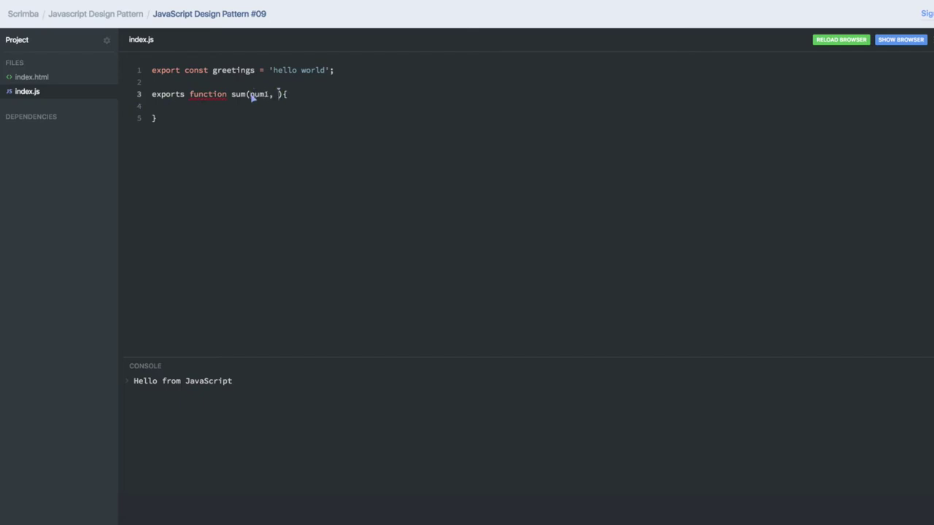
type("num2")
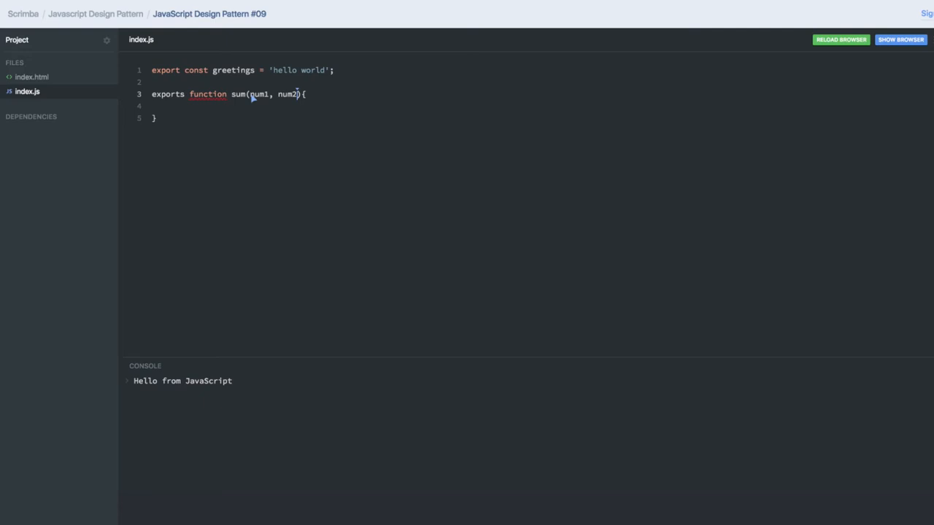
mouse_move(210, 107)
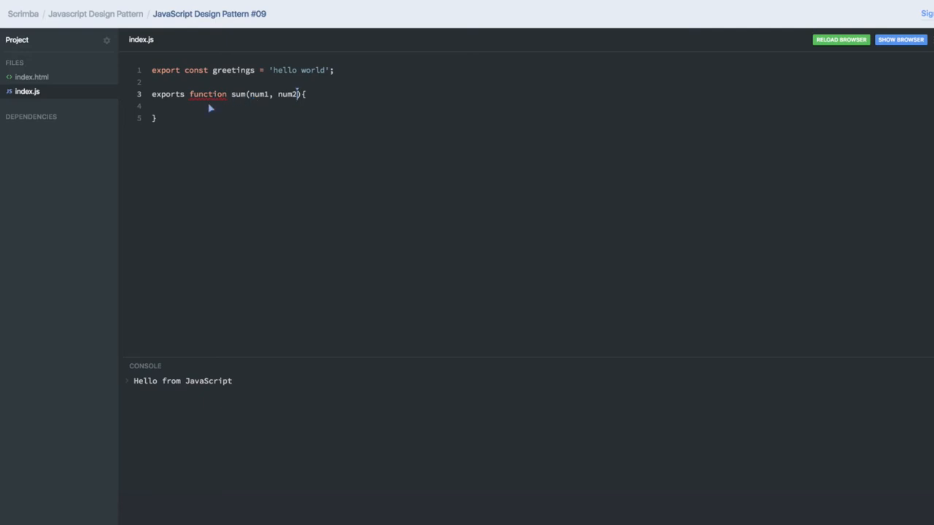
type("r")
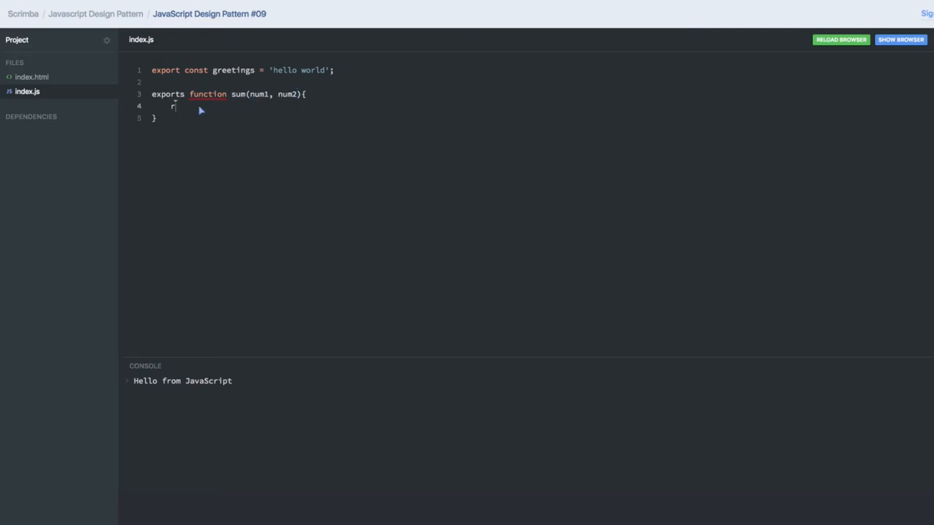
type("eturn num1")
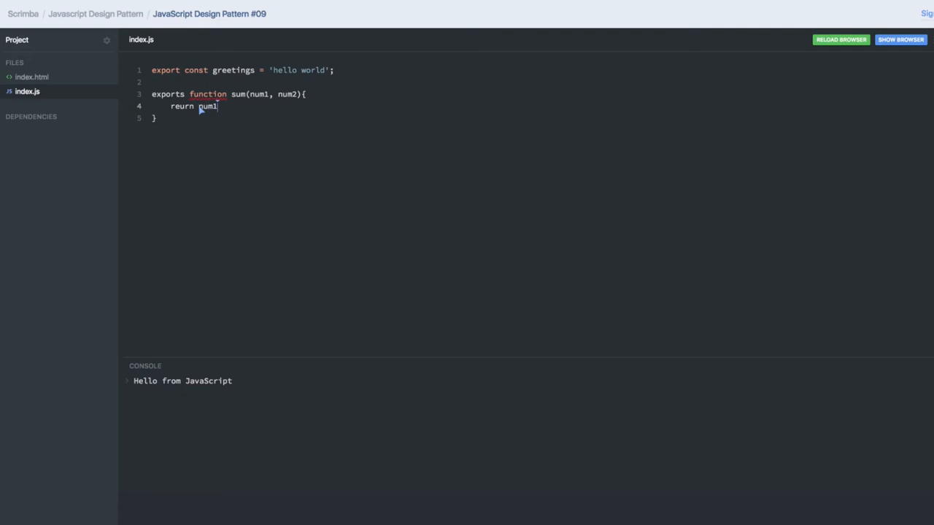
type("+num2;")
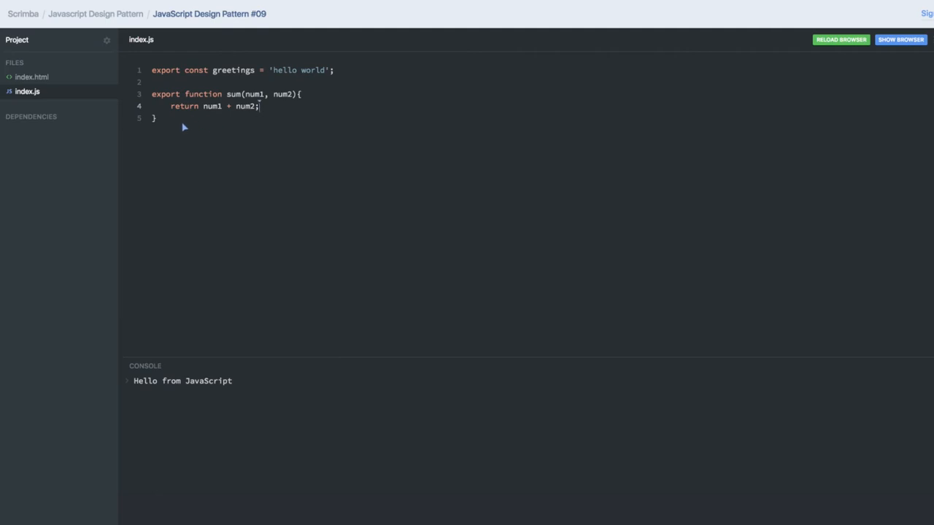
Add a // main. divider comment followed by import * as alias from './app';.
key("Enter")
type("//--------------")
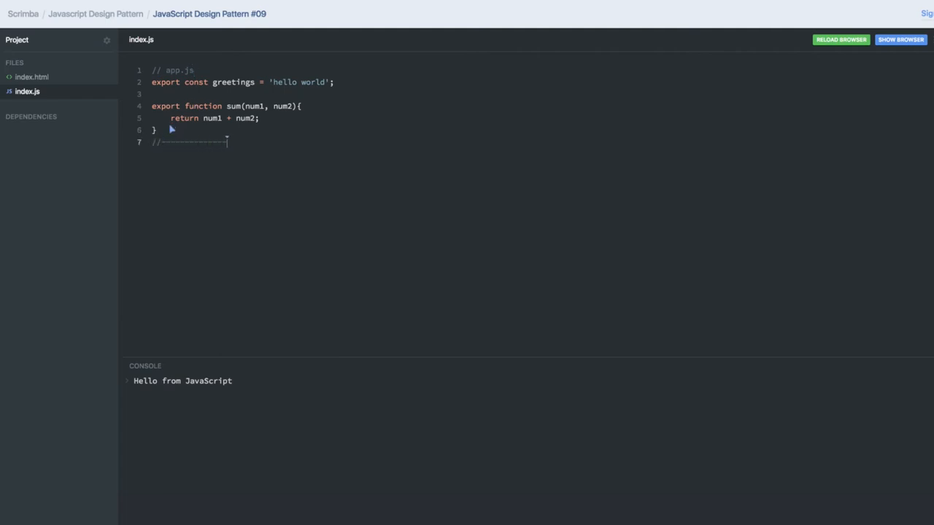
type("// main.js //--------------//")
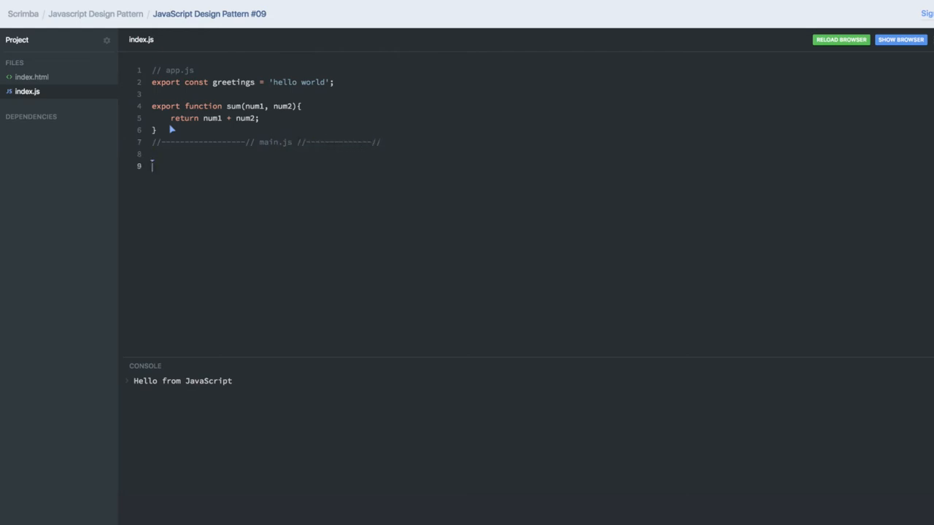
type("import {")
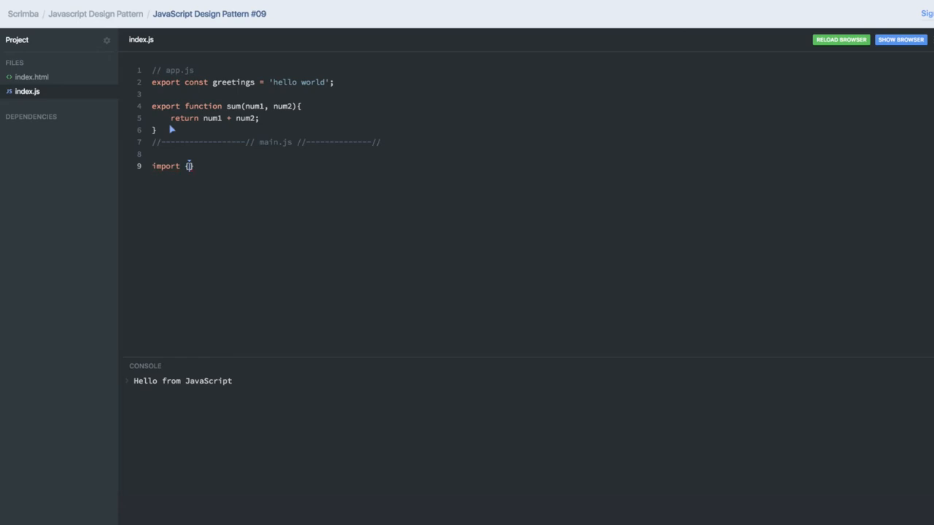
key("Backspace")
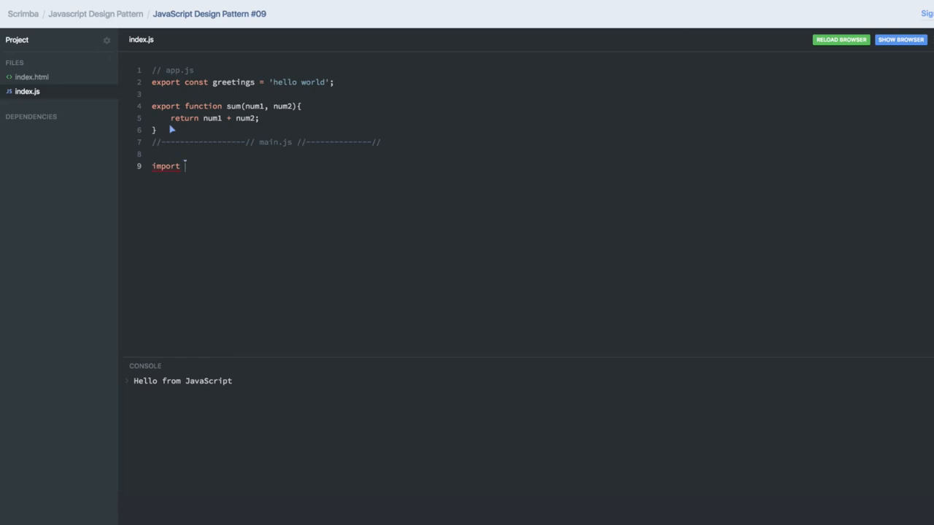
type("* as")
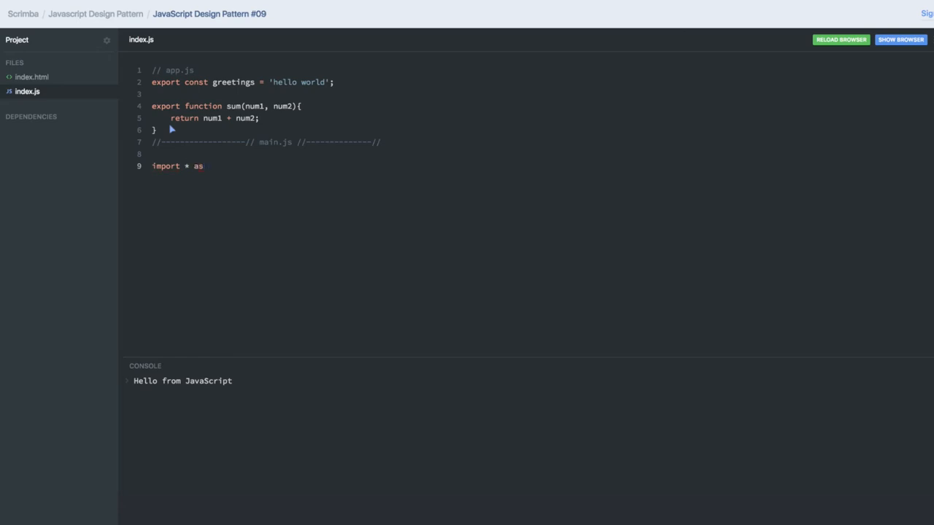
type("alias f")
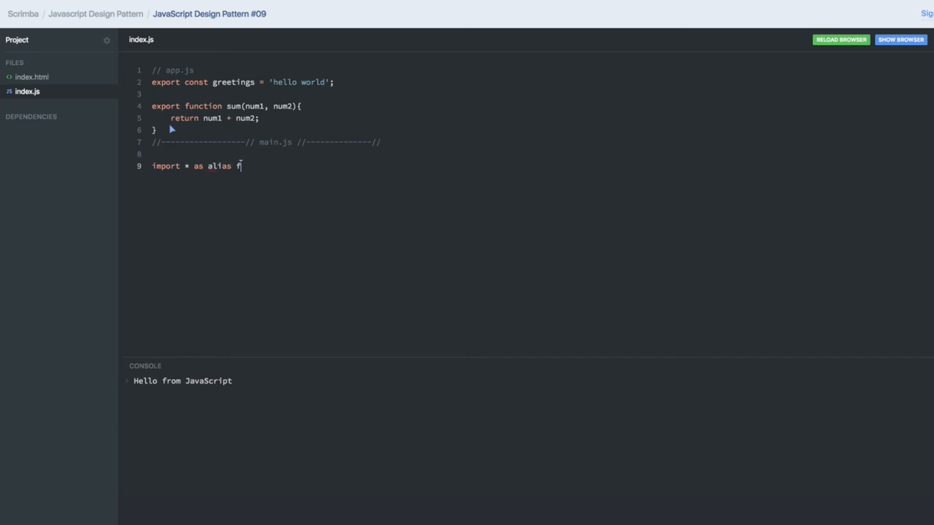
type("rom ''")
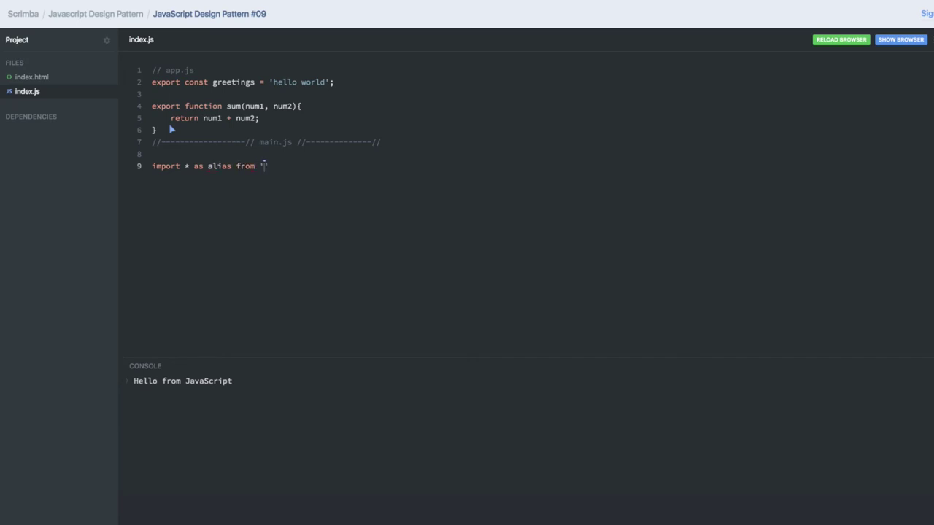
type("./app';")
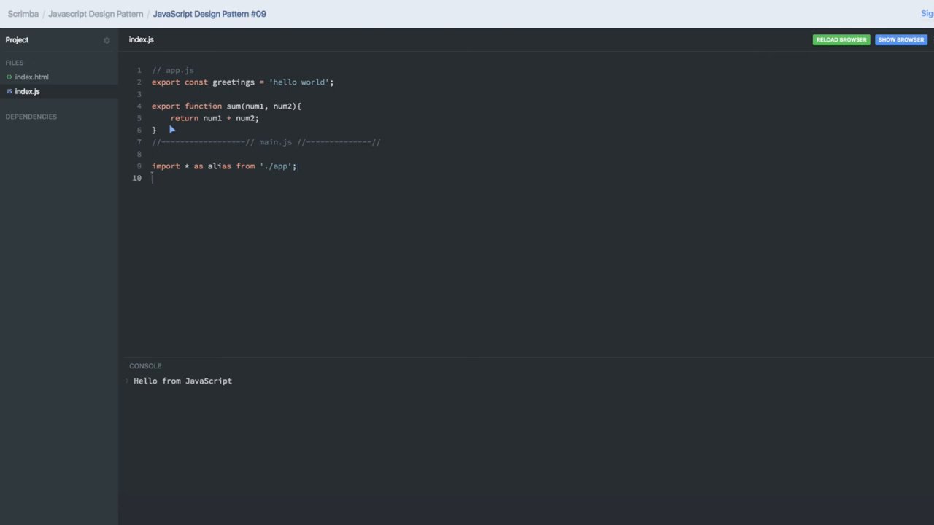
mouse_move(213, 166)
type("{")
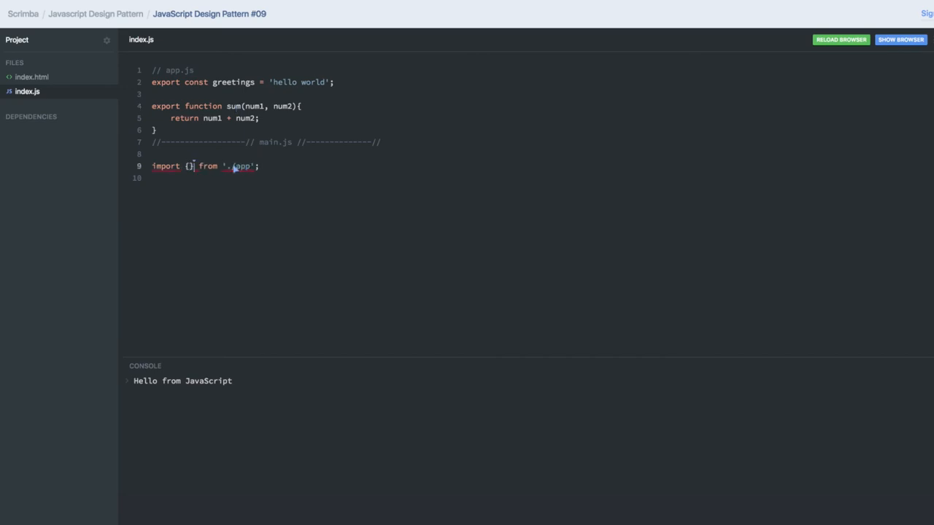
Change the import to the named form import {greetings} from './app';.
type("x")
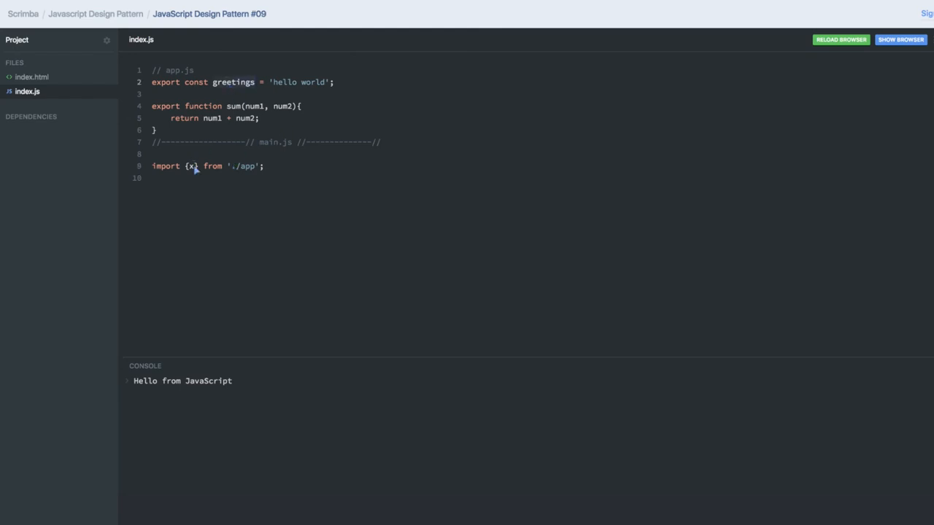
type("greetings")
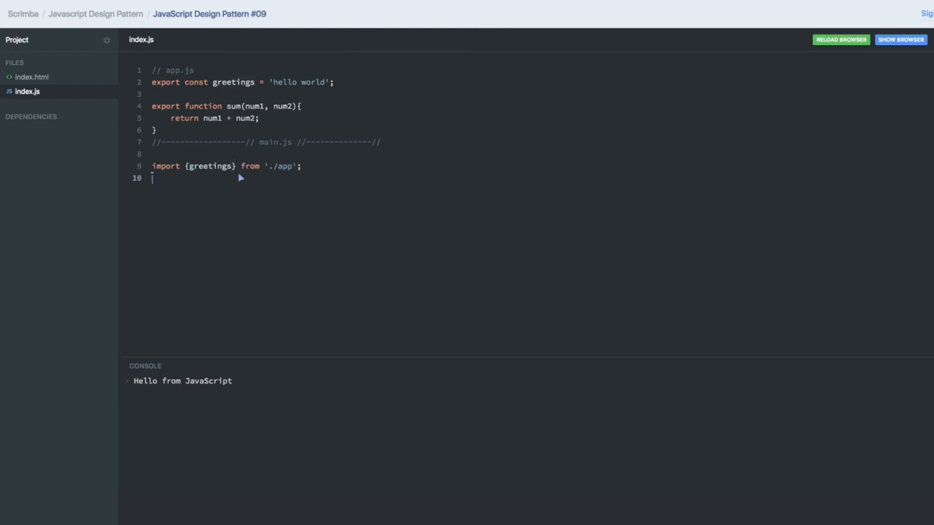
mouse_move(266, 172)
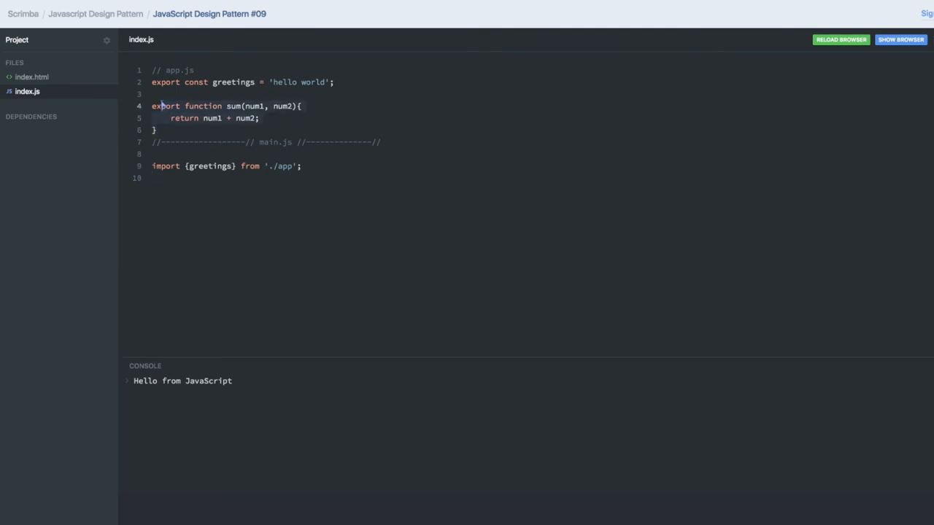
Replace the greetings and sum exports with export class hello { constructor(){} }.
left_click(154, 130)
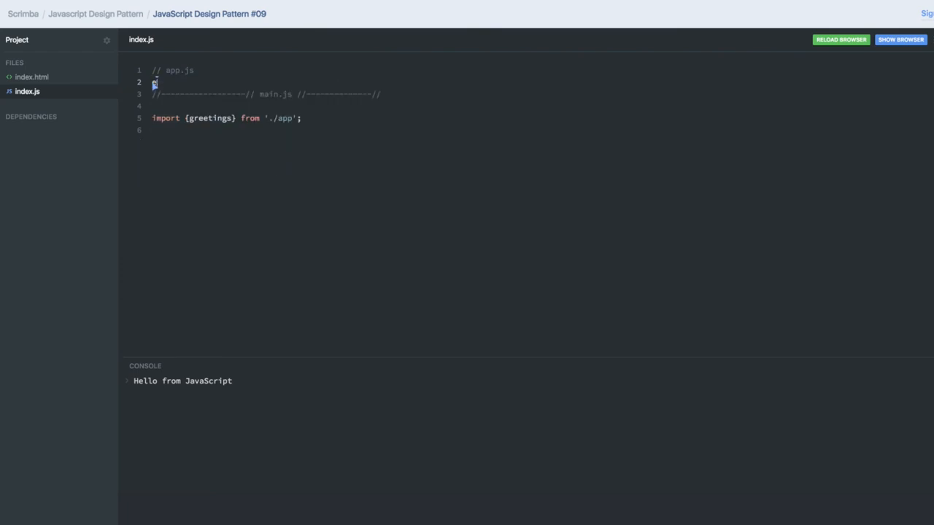
type("export")
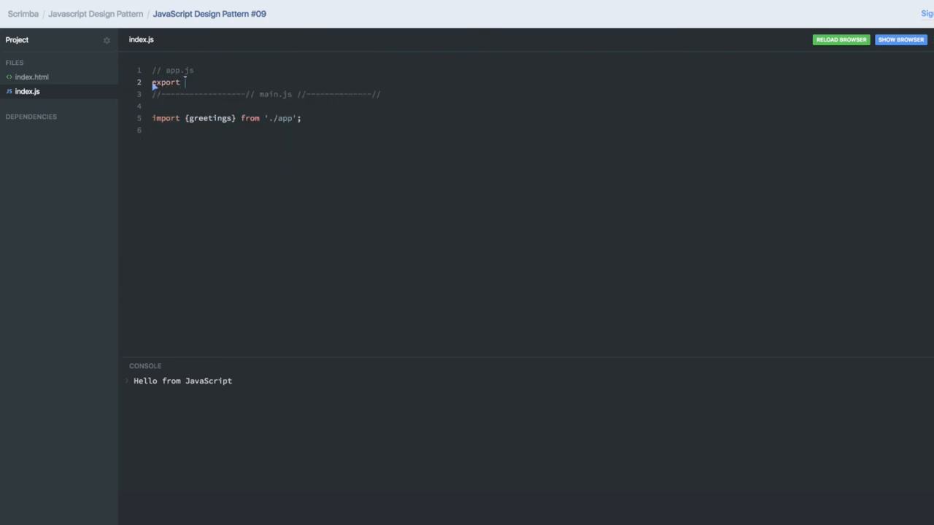
type("class hello {")
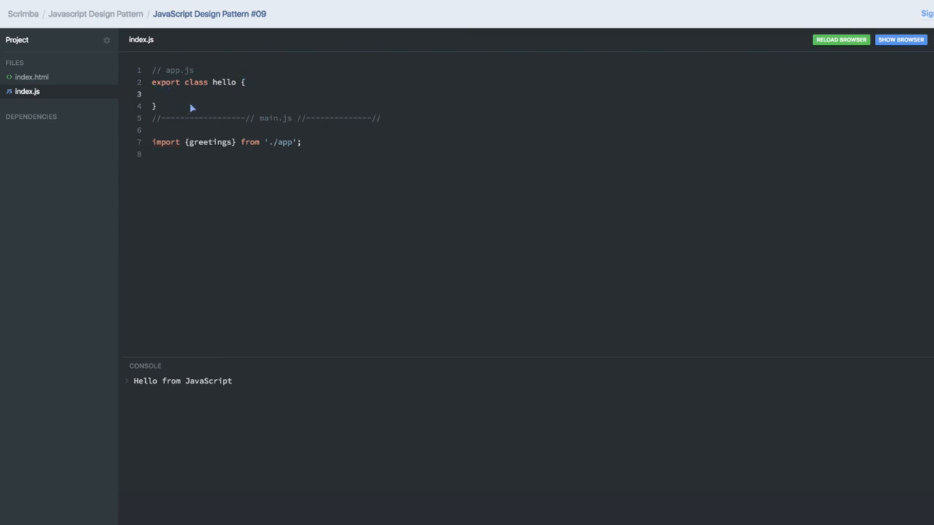
type("constructor(){")
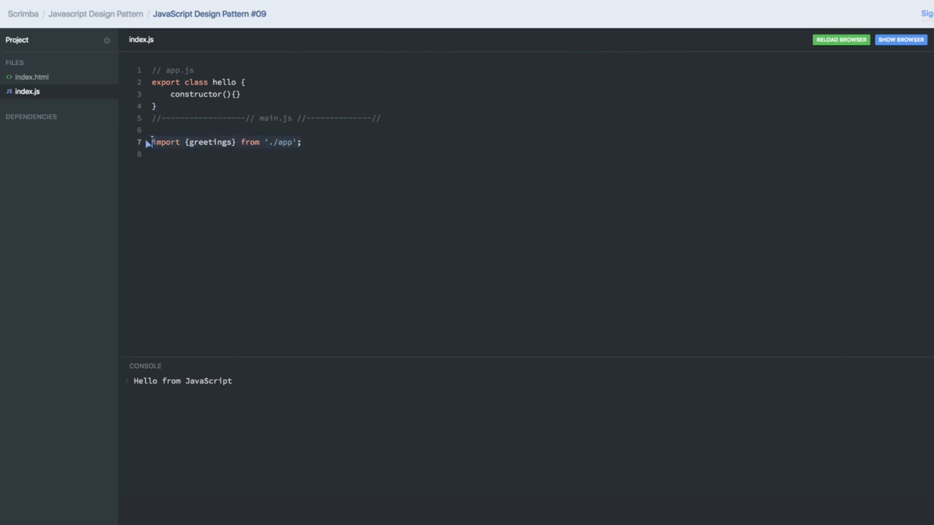
Rewrite the import as the default form import blabla from './app';.
key("Backspace")
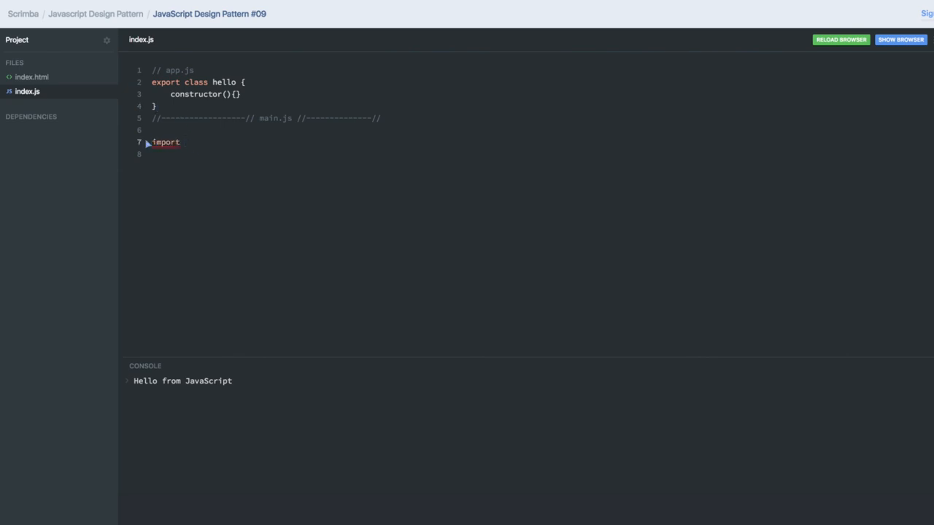
type("blabla fr")
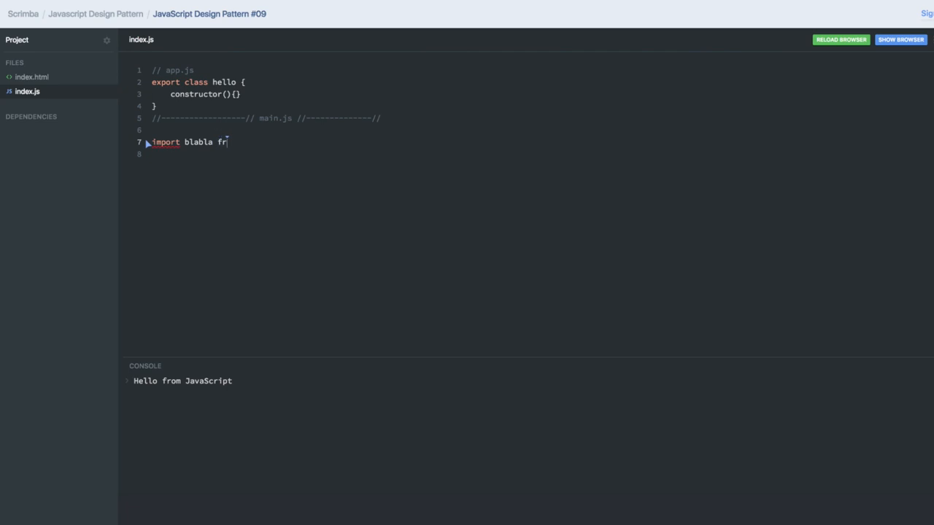
type("om '")
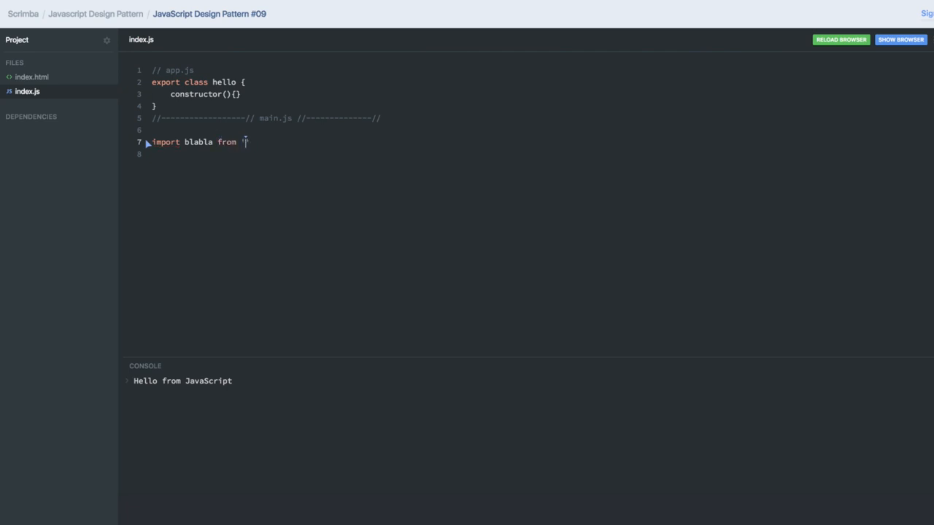
type("./app';")
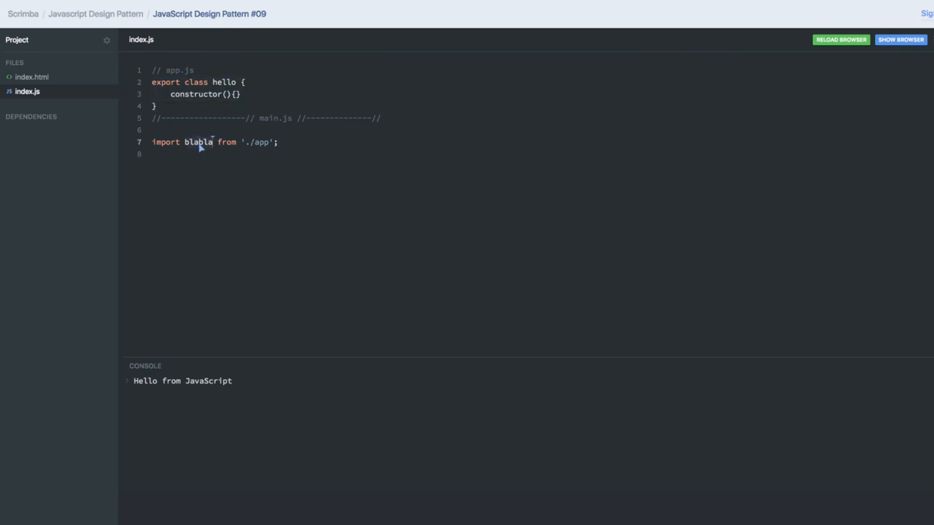
mouse_move(191, 109)
type("static")
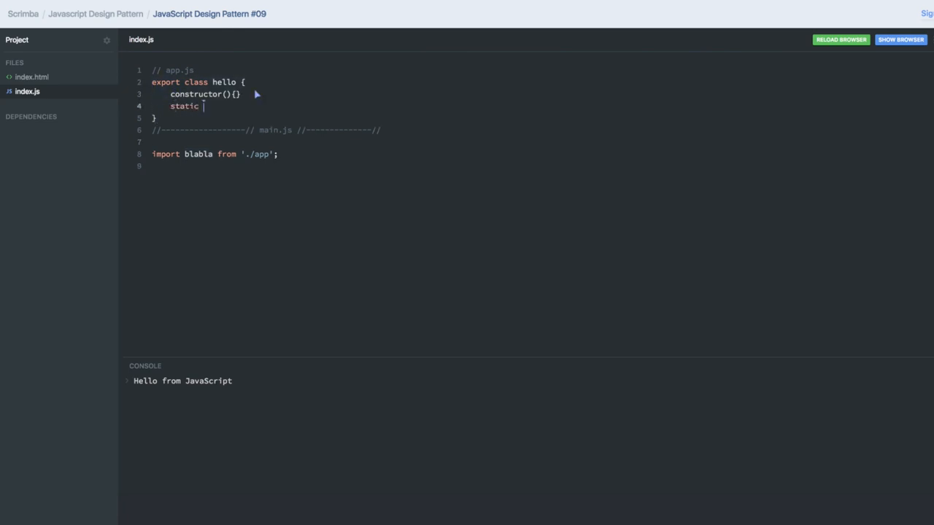
Add static hello(){} inside the class and call blabla.hello below the import.
type("hello(){}")
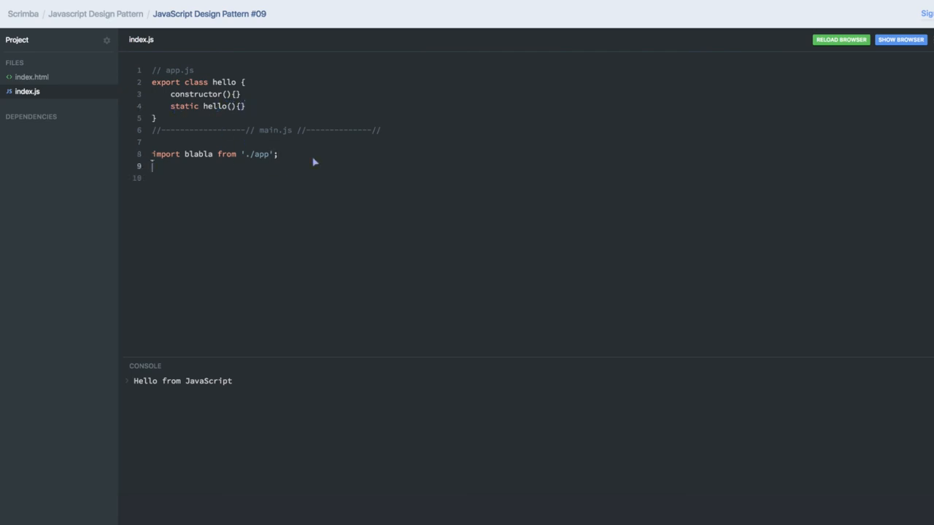
type("blabla.")
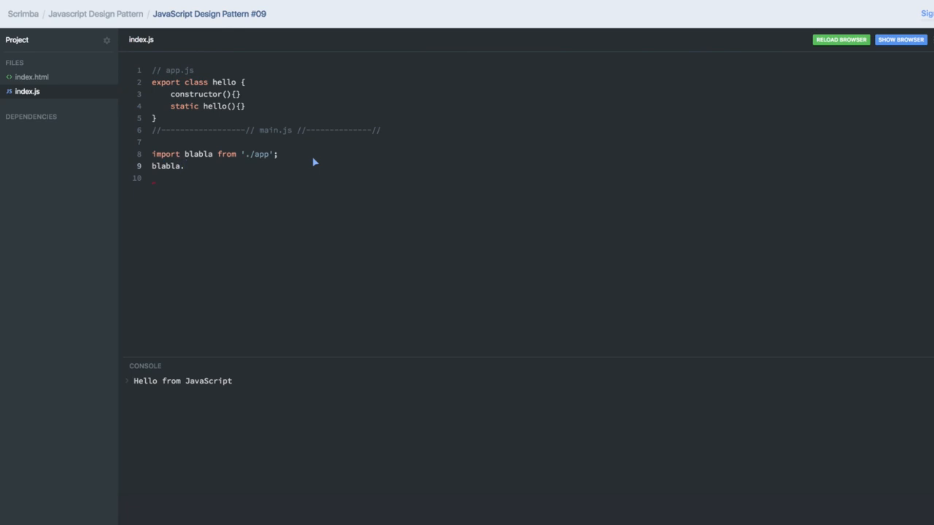
type("hello")
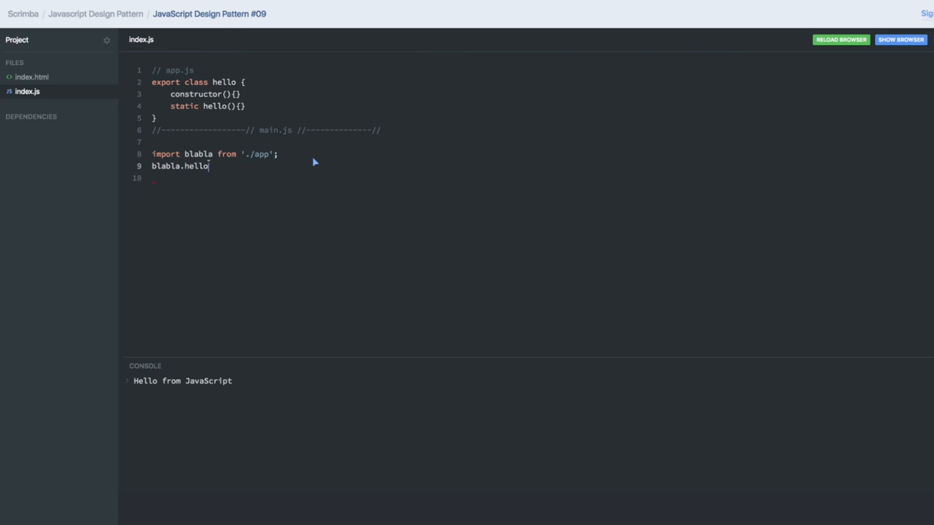